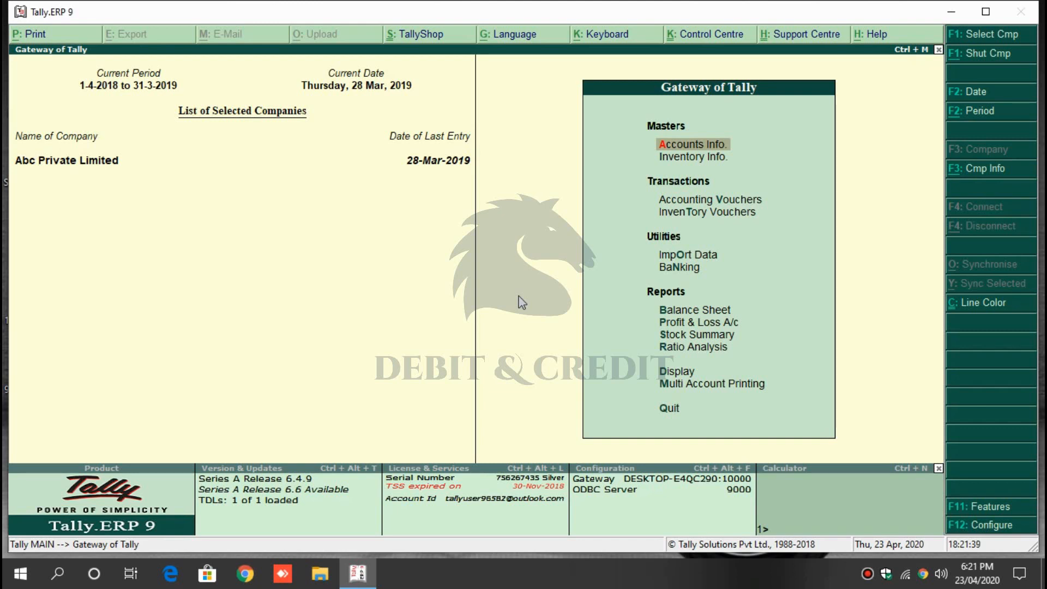
pyautogui.moveTo(617, 405)
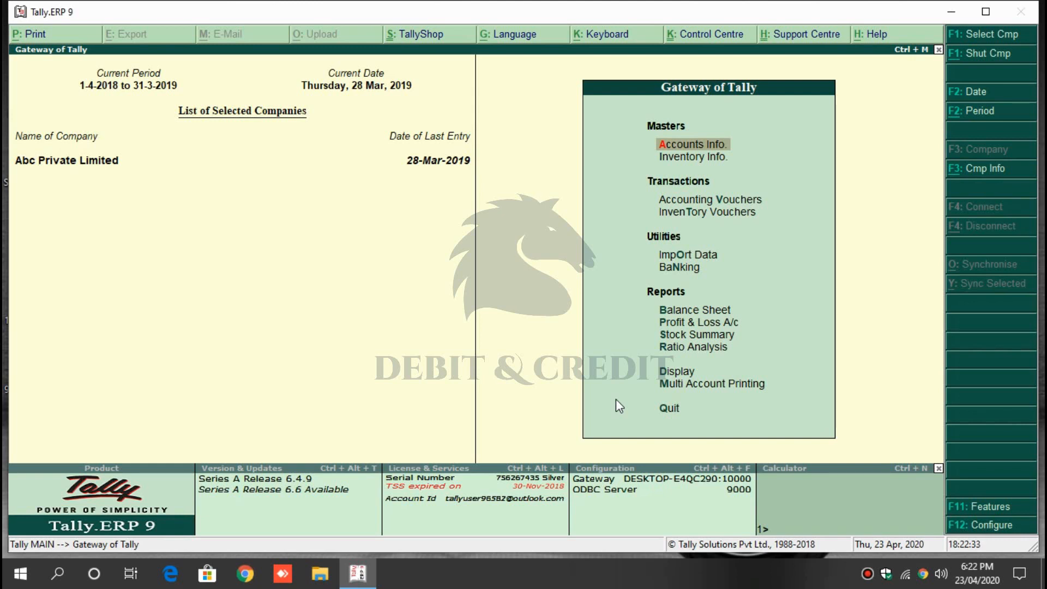
# - Preload the ColourAutoBorder.tcp TDL from the Special_Grid_Lines_TDL folder and accept with Yes
pyautogui.press('Alt+Ctrl+T')
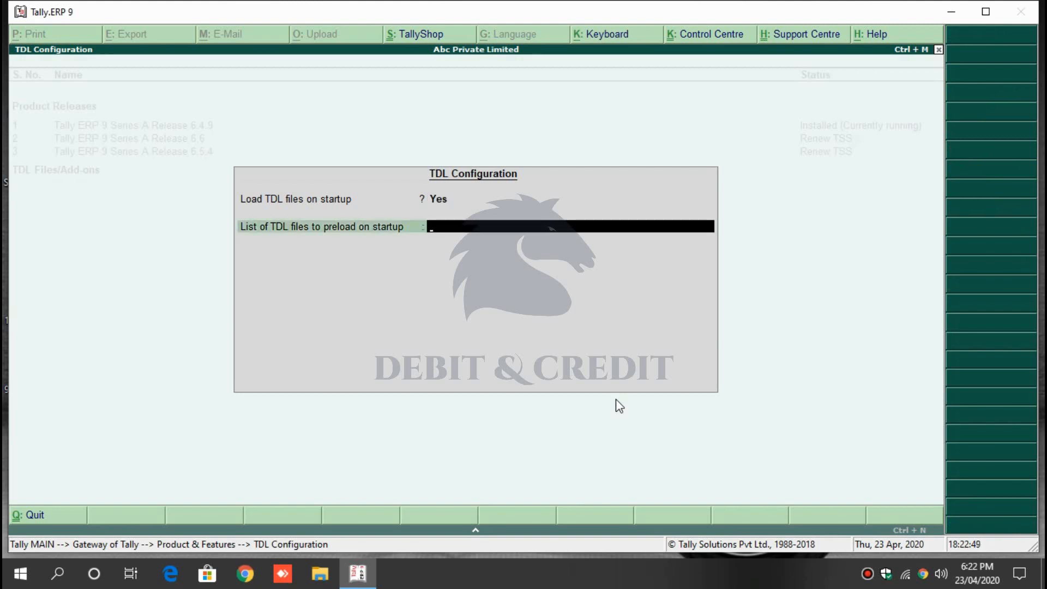
pyautogui.write('C:\\Users\\kpart\\Downloads\\tdl\\Special_Grid_Lines_TDL\\ColourAutoBorder.tcp')
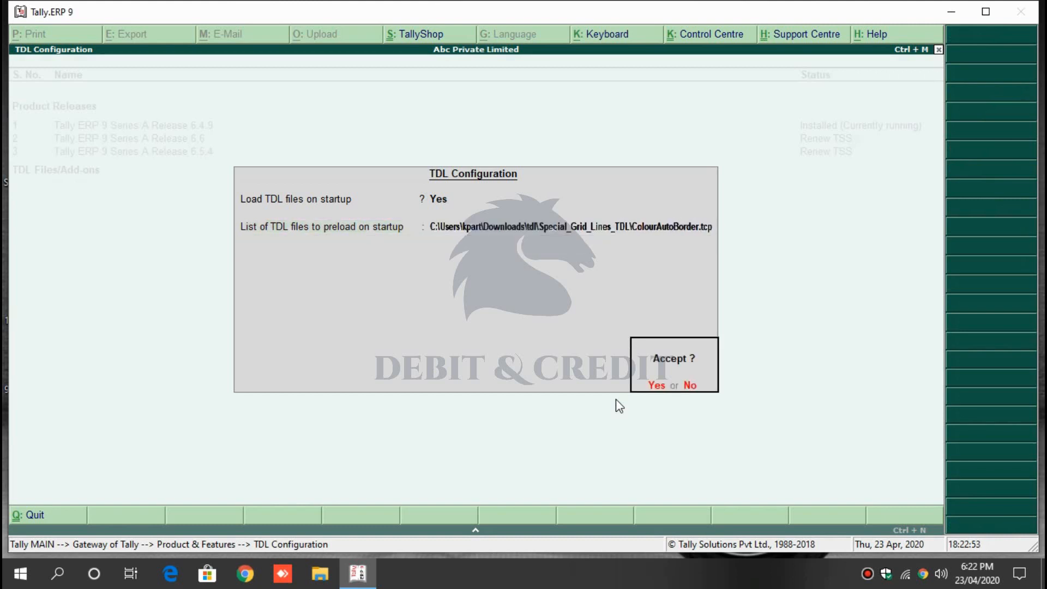
pyautogui.click(656, 385)
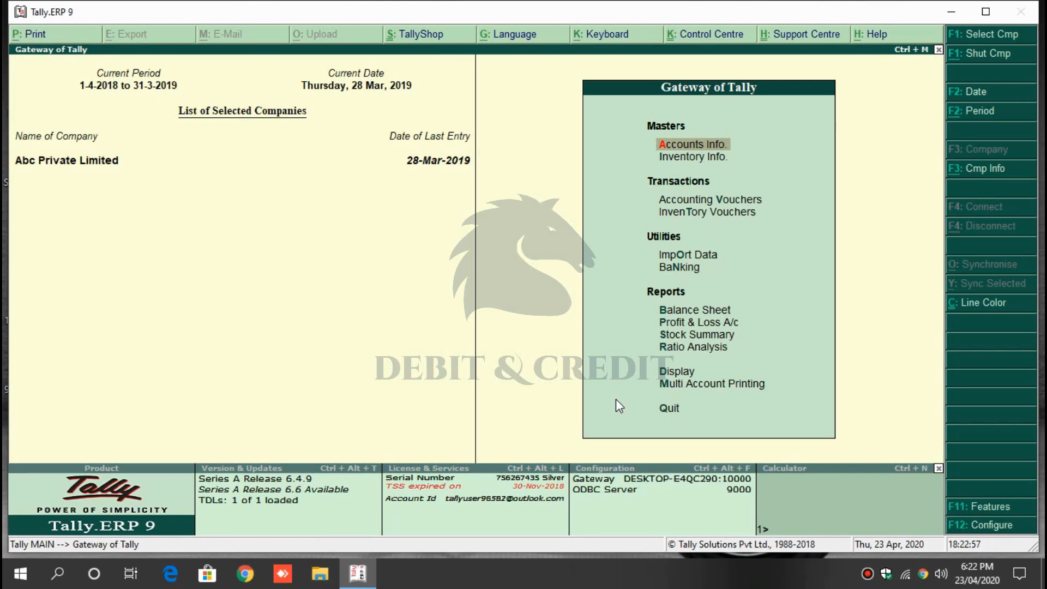
# - Reach the List of Ledgers through Display > Account Books > Ledger
pyautogui.click(676, 371)
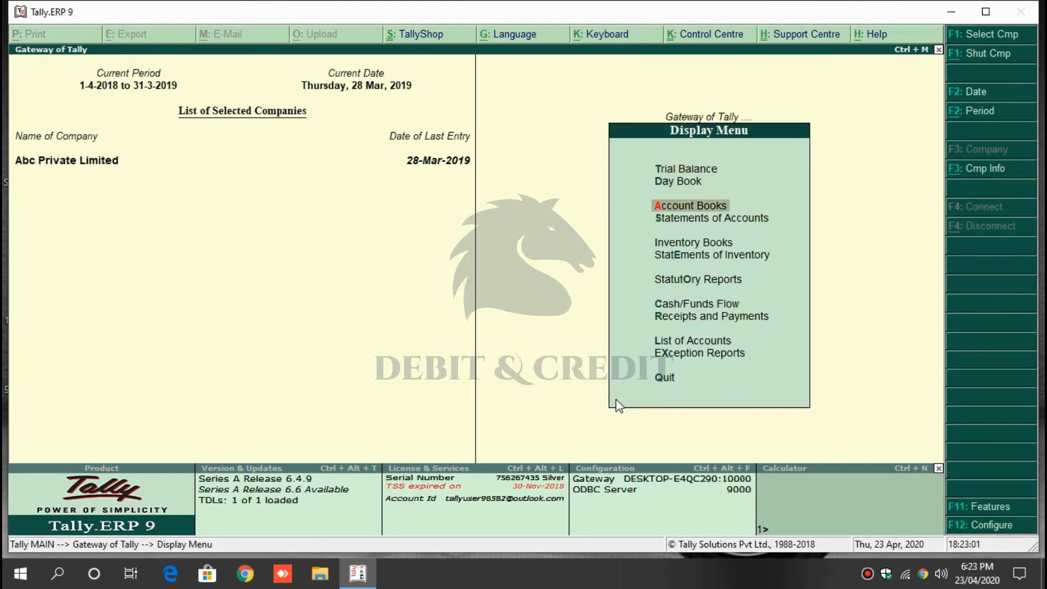
pyautogui.click(689, 205)
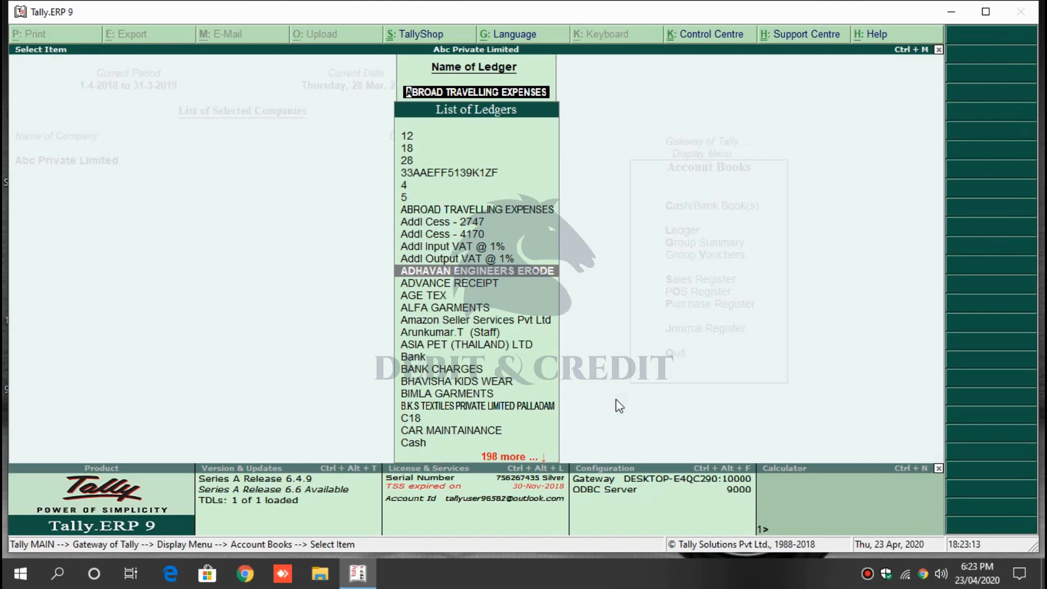
# - Highlight ALFA GARMENTS, then back out of the ledger list to the Gateway of Tally
pyautogui.click(474, 270)
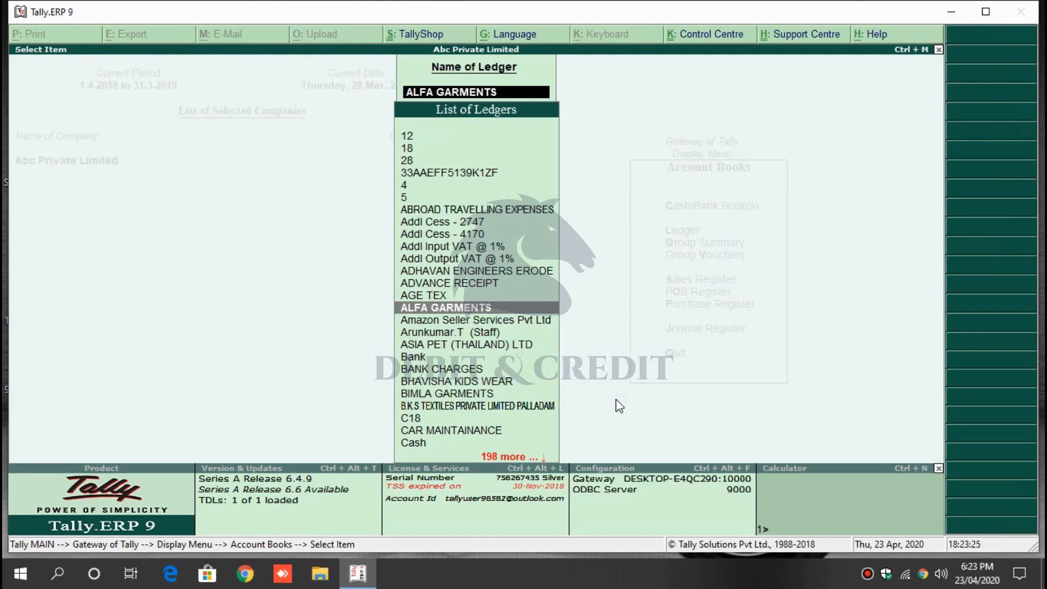
pyautogui.press('Escape')
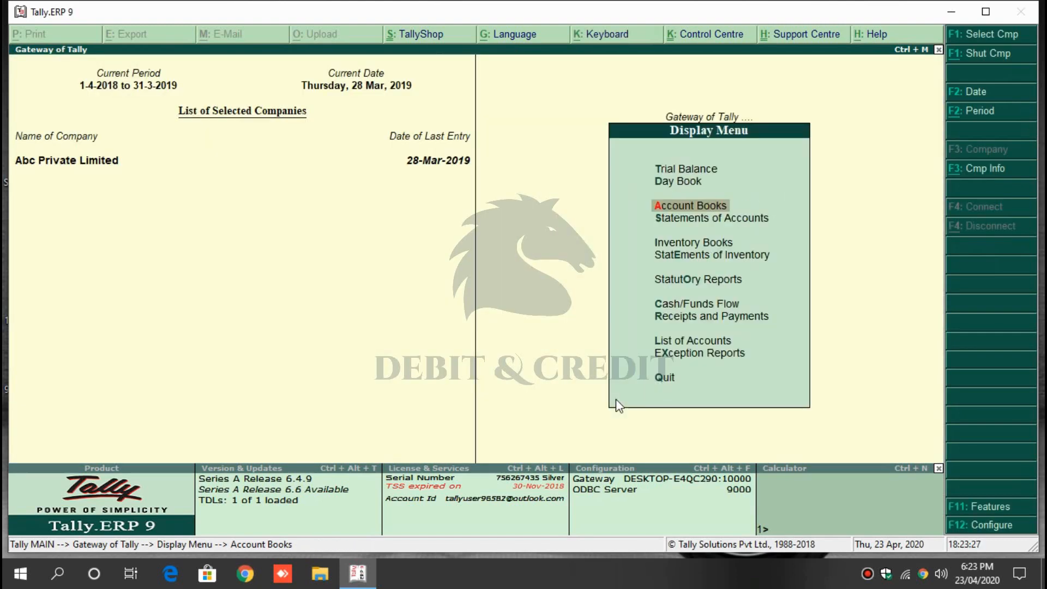
pyautogui.press('Escape')
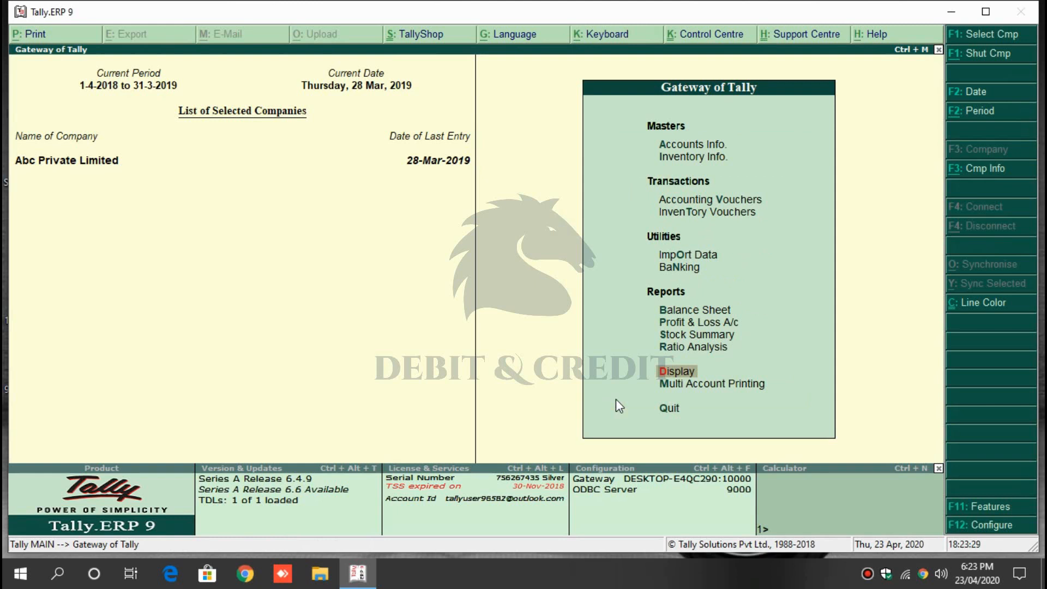